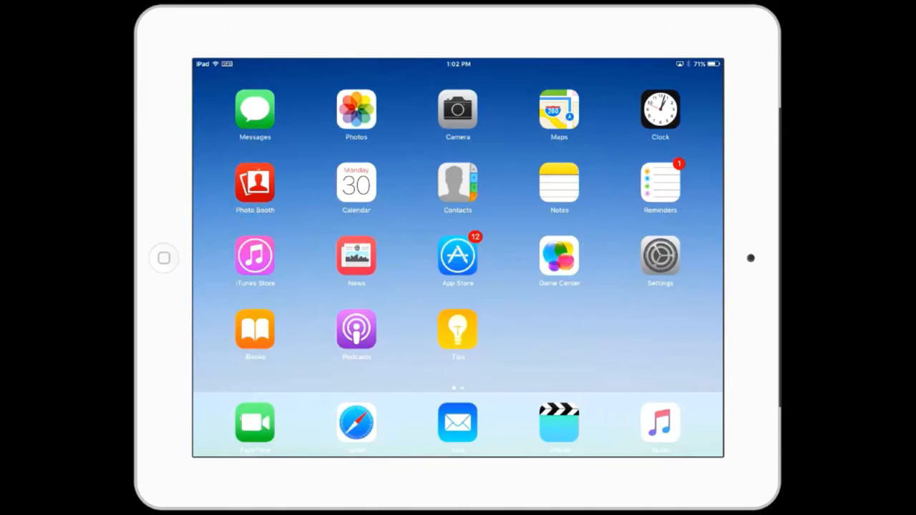
# Open the App Store and find the Spotfire Analytics app listing
pyautogui.click(458, 256)
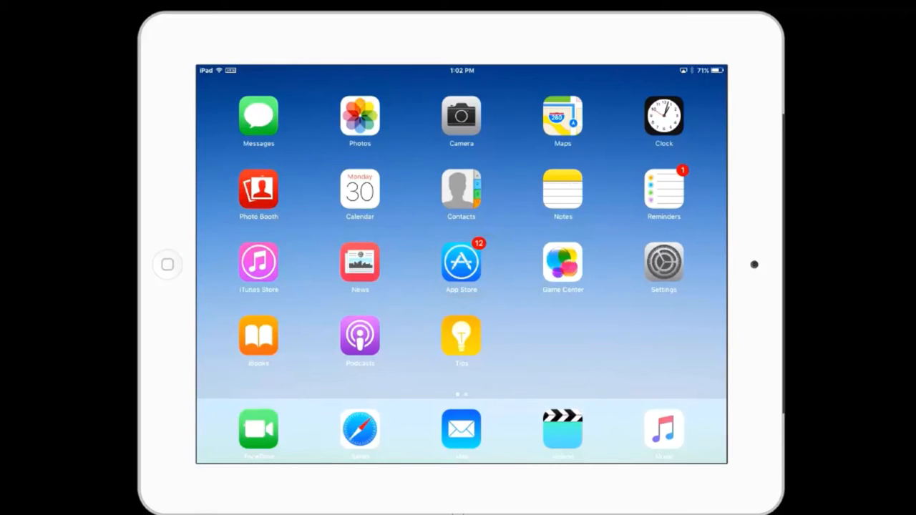
pyautogui.click(461, 261)
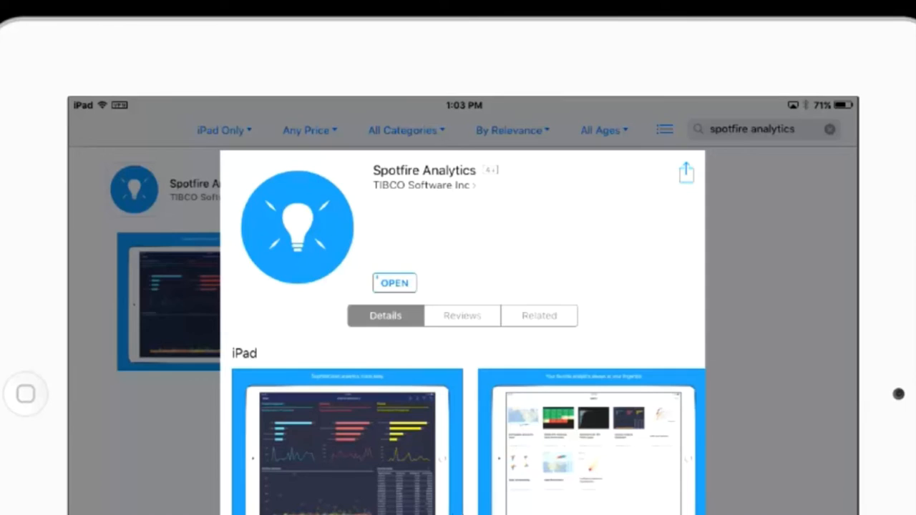
# Launch the installed Spotfire Analytics app from its App Store listing
pyautogui.click(393, 283)
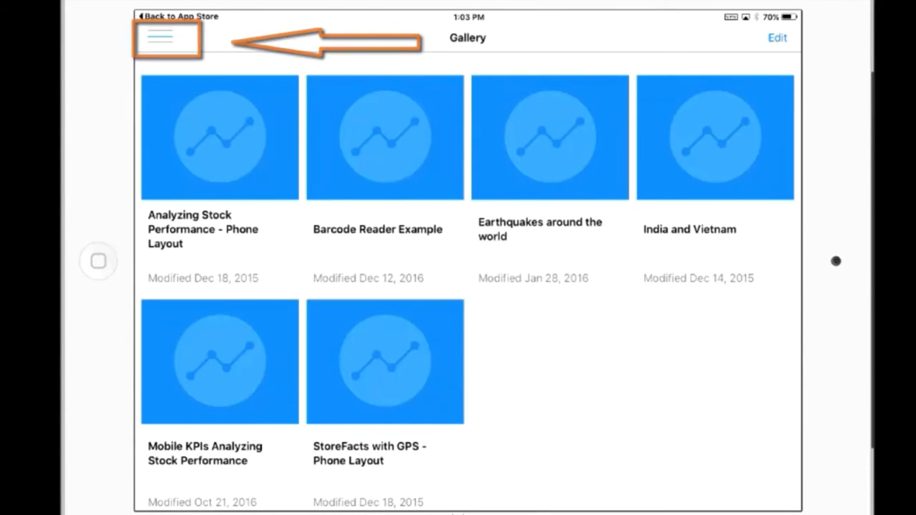
# Browse the Spotfire Cloud library, cancel its login prompt, and reopen the navigation menu
pyautogui.click(167, 38)
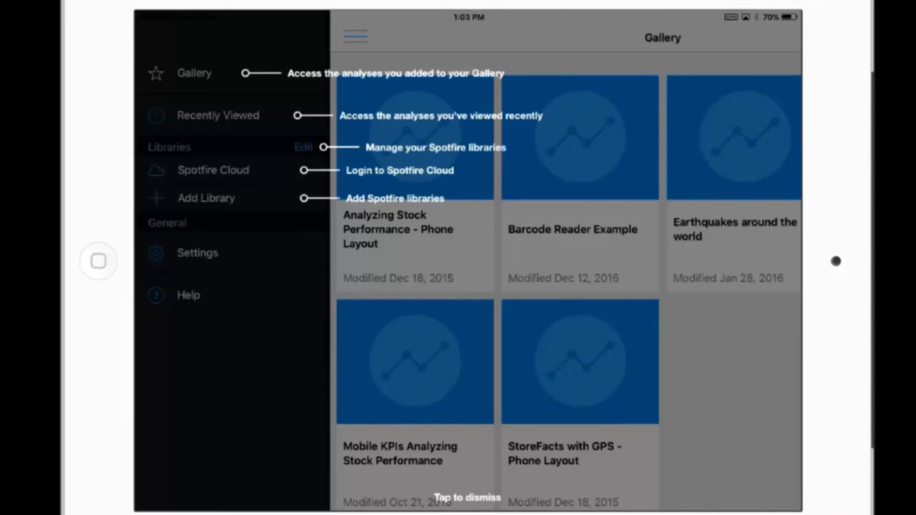
pyautogui.click(468, 498)
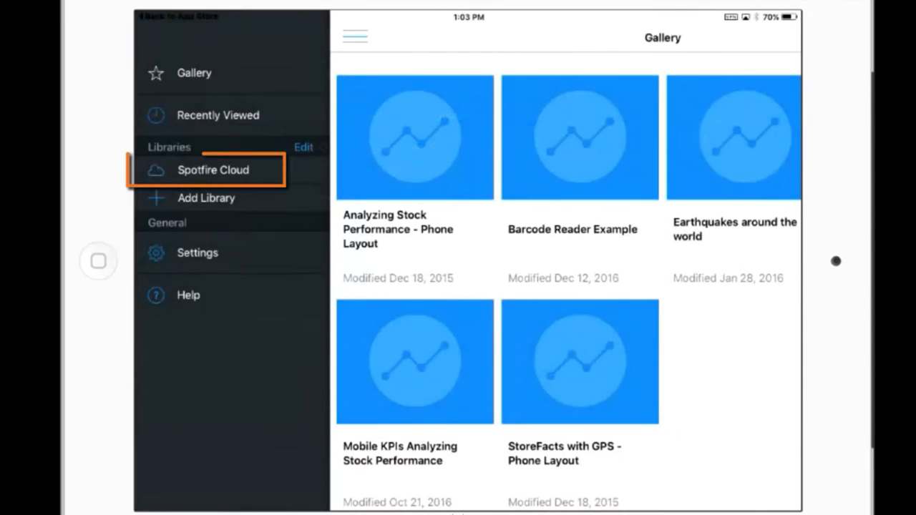
pyautogui.click(212, 169)
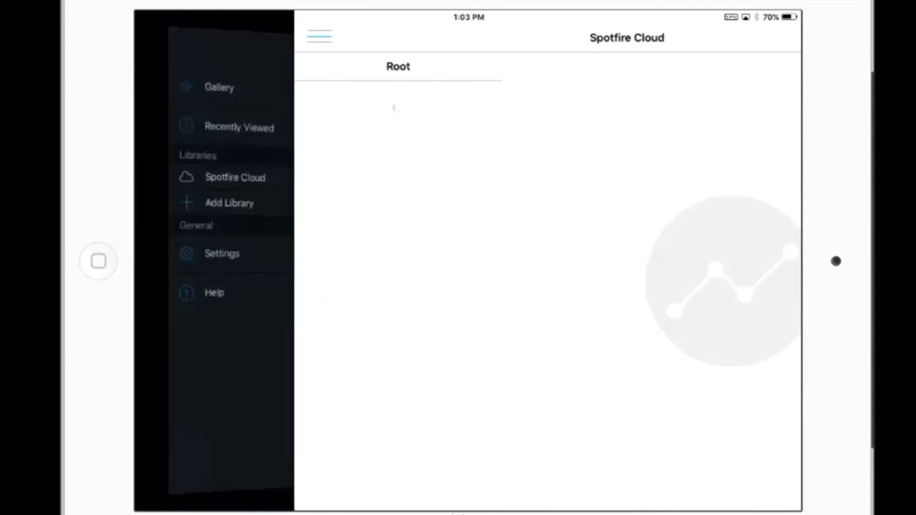
pyautogui.click(235, 177)
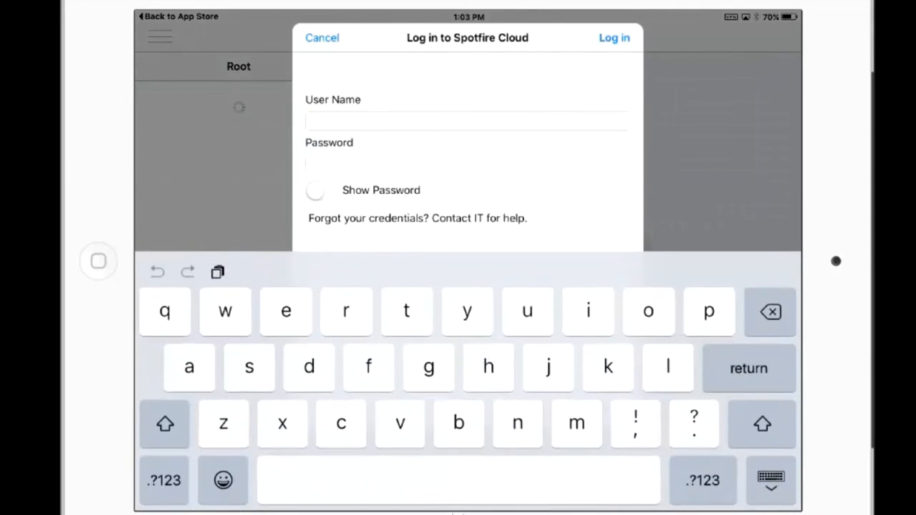
pyautogui.click(322, 37)
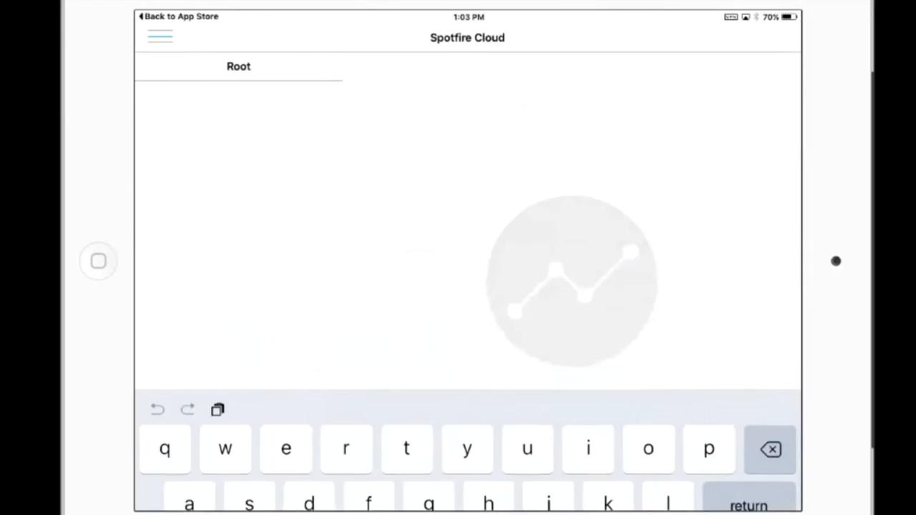
pyautogui.click(160, 38)
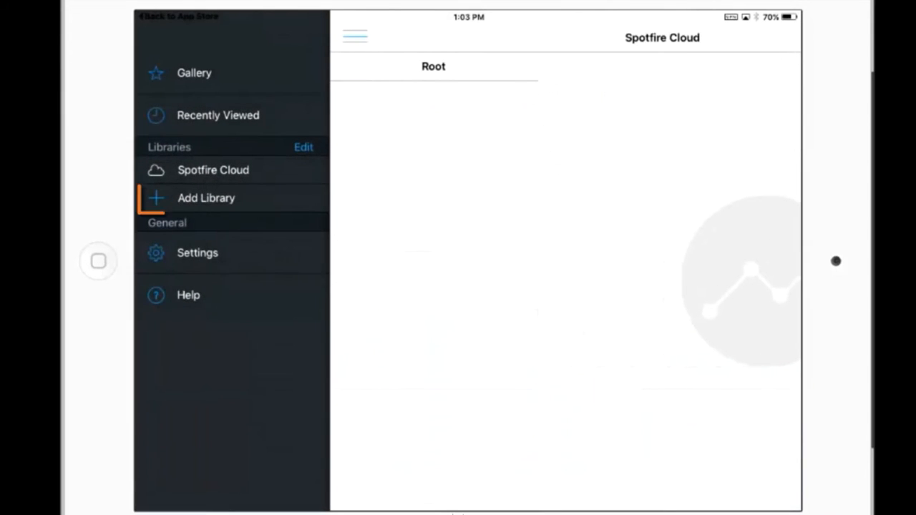
# Add a library server named WebPlayer and open its Backup folders
pyautogui.click(206, 198)
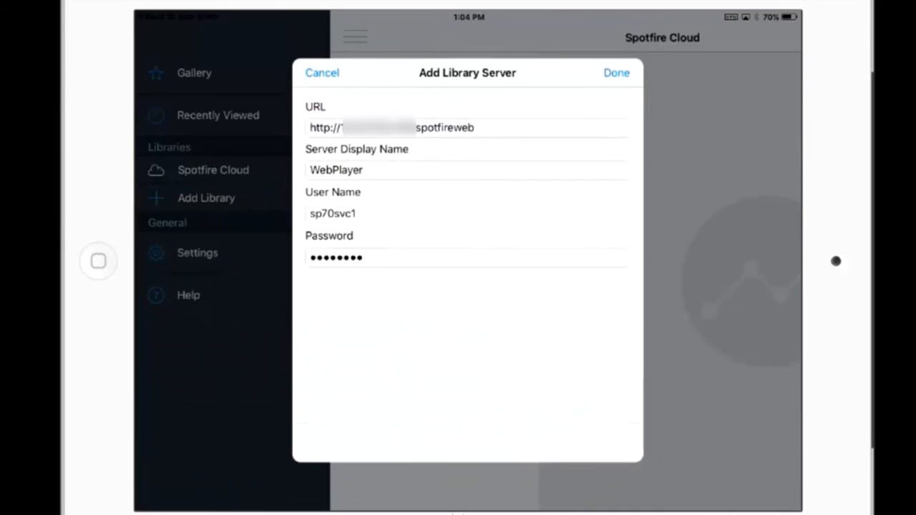
pyautogui.click(616, 72)
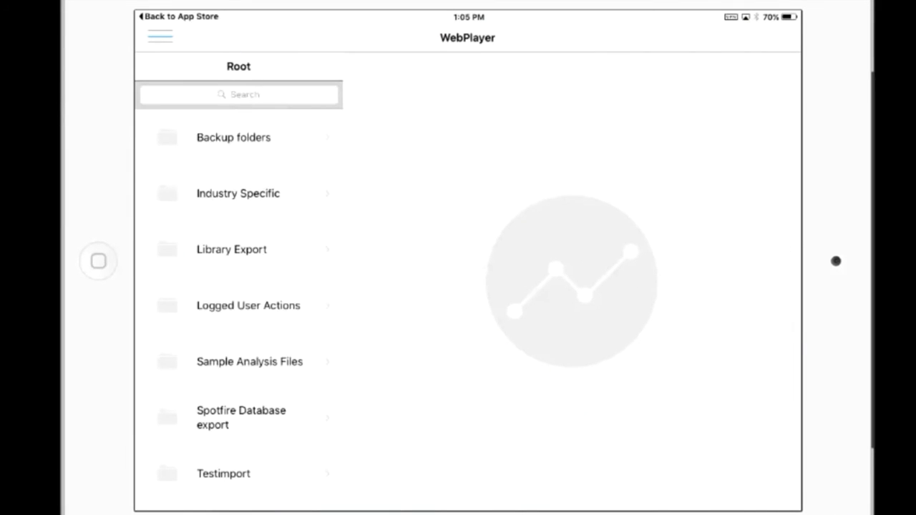
pyautogui.click(234, 137)
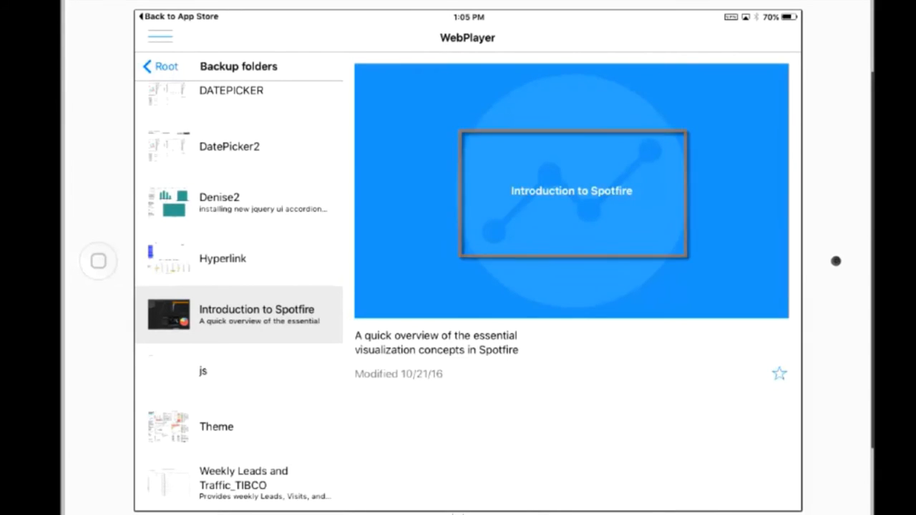
# Open and close Introduction to Spotfire, then return to the WebPlayer Root
pyautogui.click(571, 190)
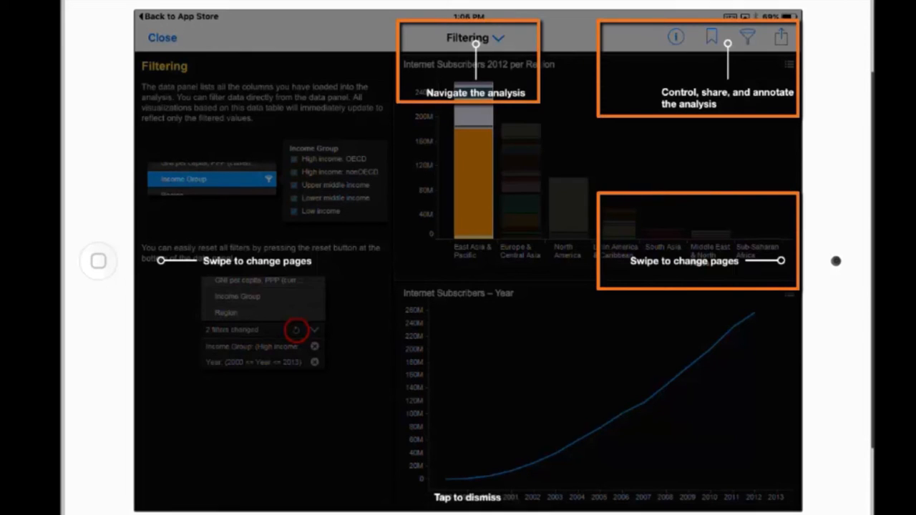
pyautogui.click(467, 498)
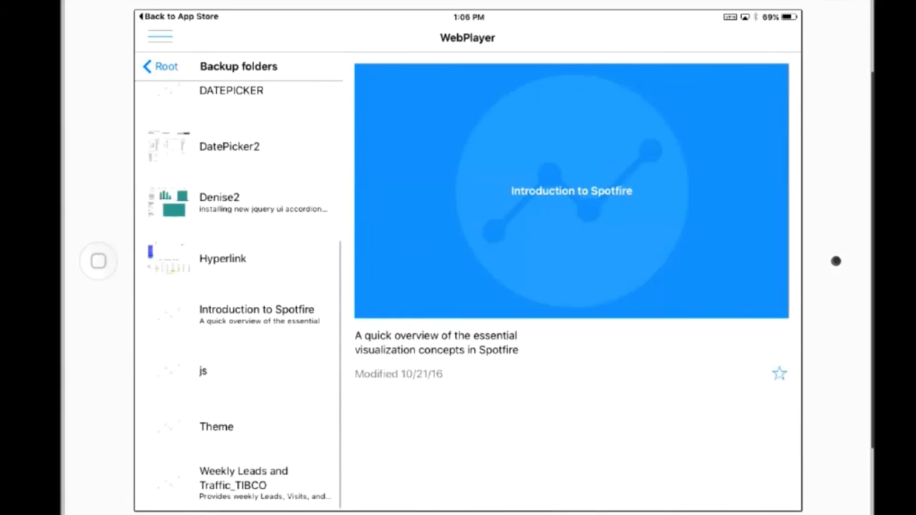
pyautogui.click(161, 66)
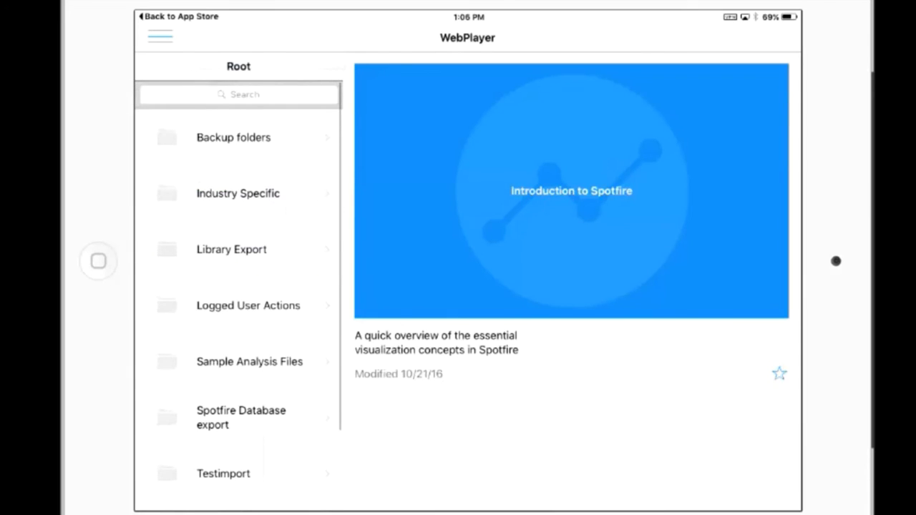
pyautogui.click(159, 36)
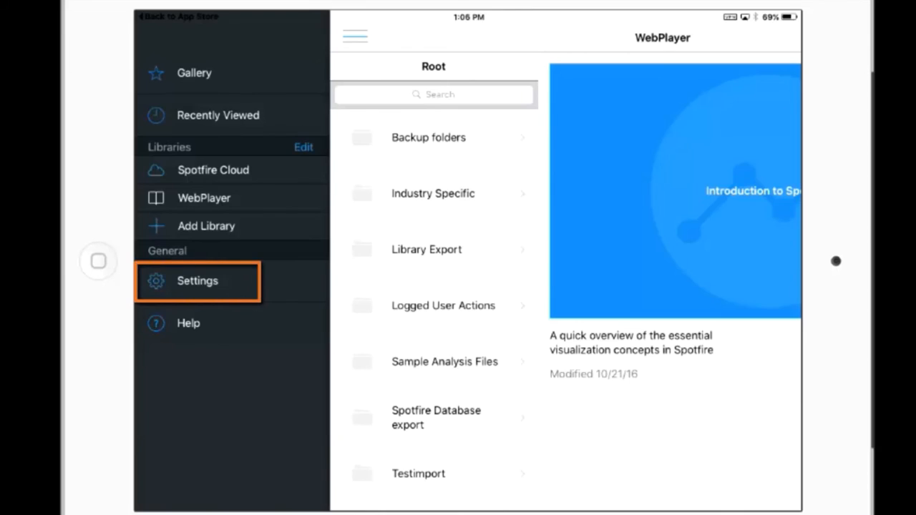
# Review Timeout options, enable Log Application Activity, and start an Email Support message
pyautogui.click(197, 280)
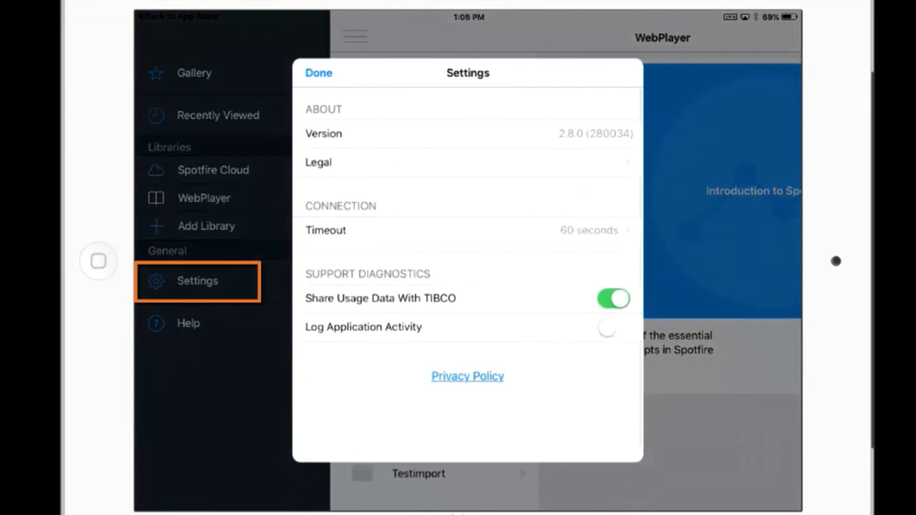
pyautogui.click(465, 230)
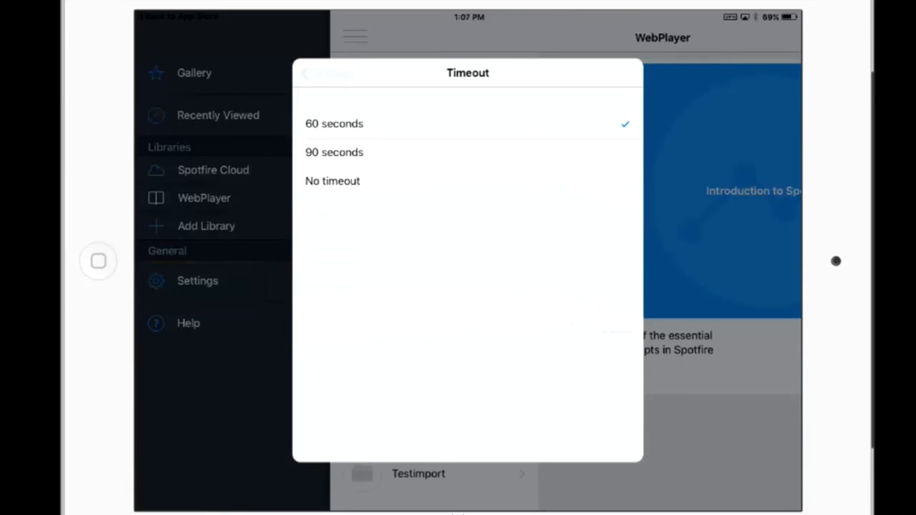
pyautogui.click(308, 72)
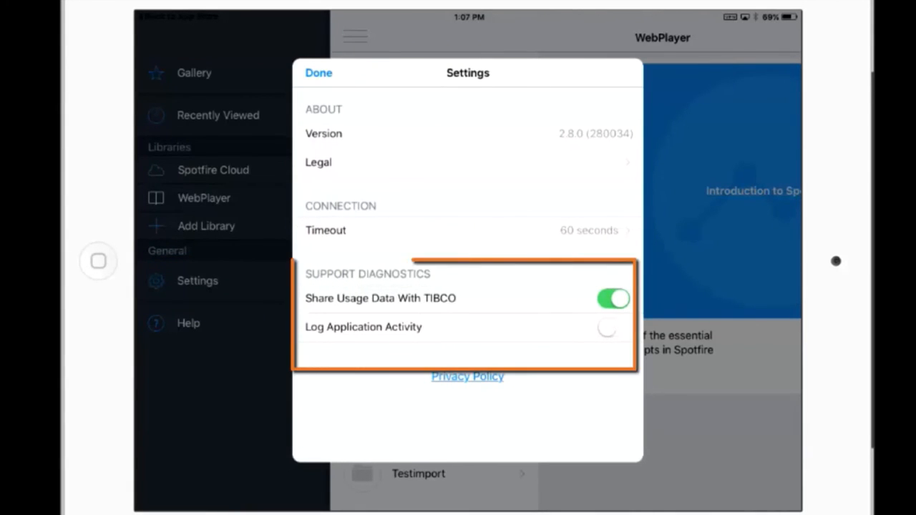
pyautogui.click(612, 327)
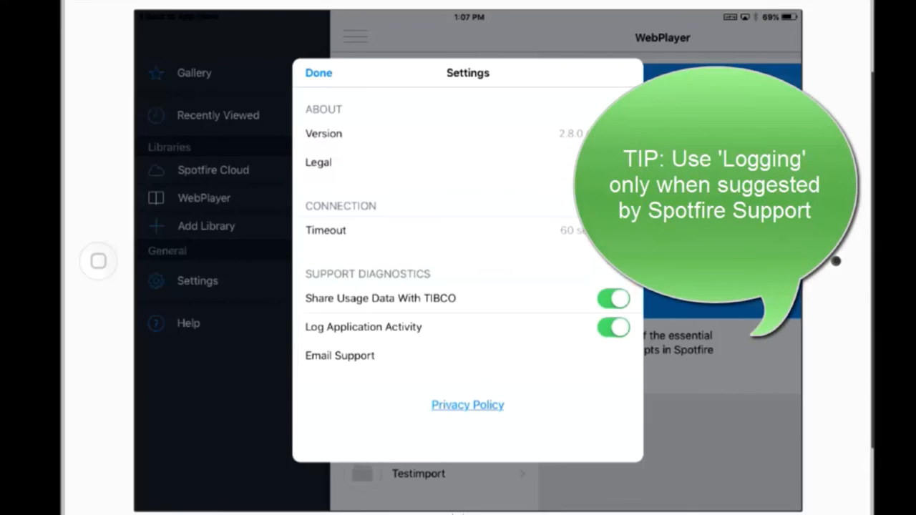
pyautogui.click(340, 355)
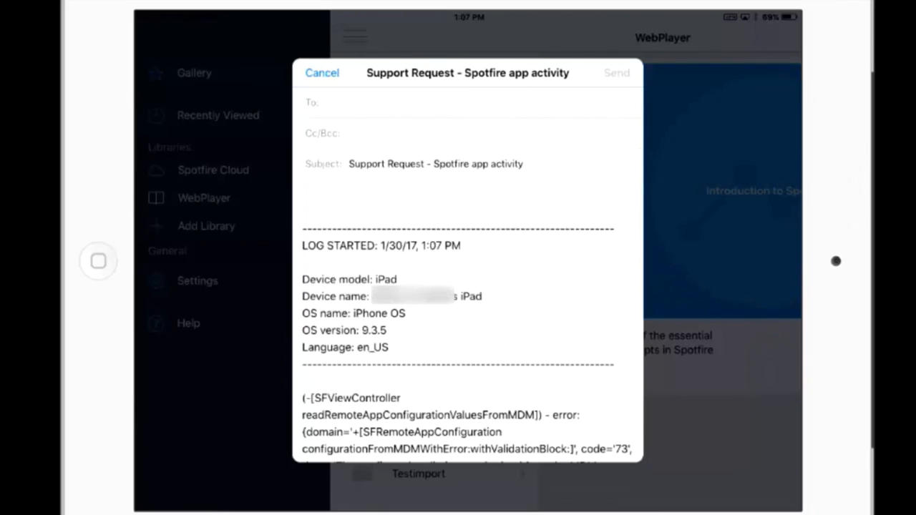
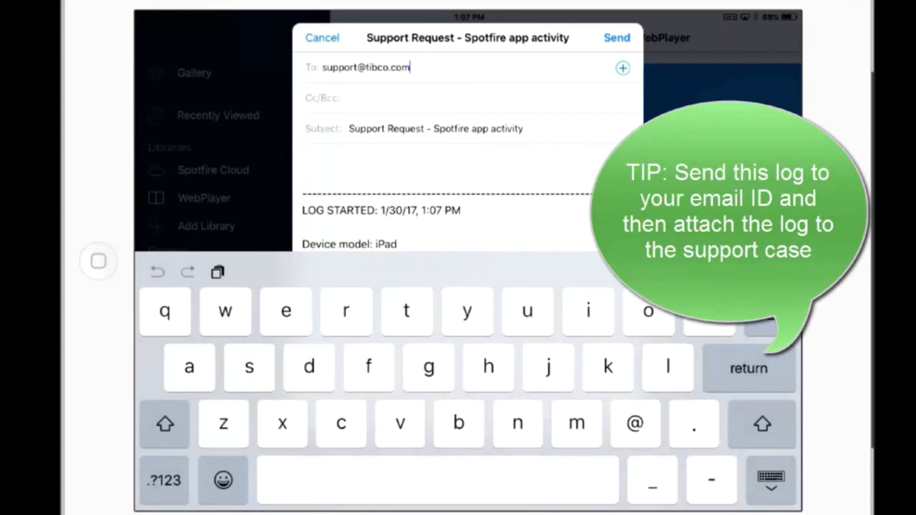
pyautogui.click(321, 37)
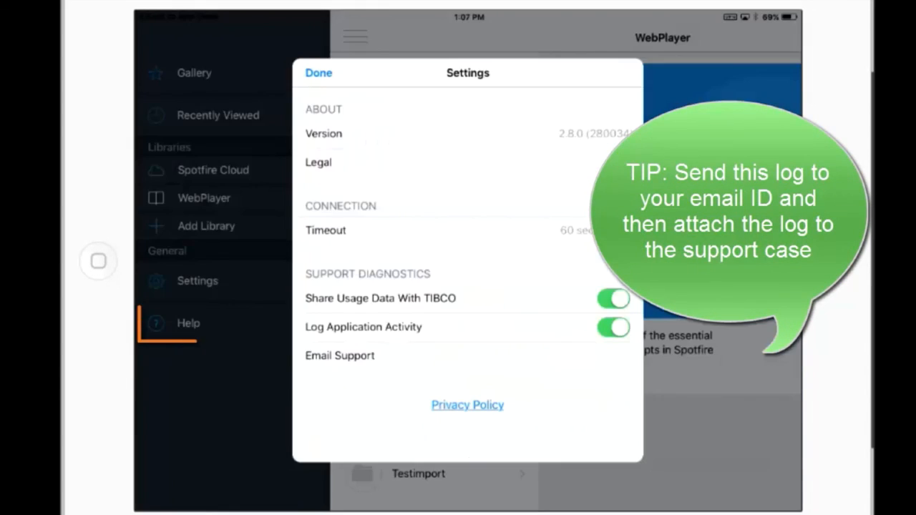
pyautogui.click(319, 73)
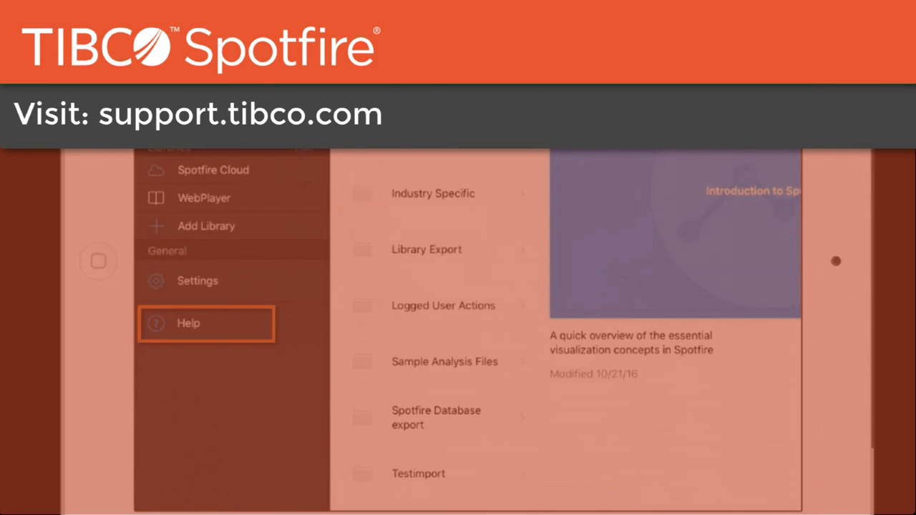
pyautogui.click(206, 323)
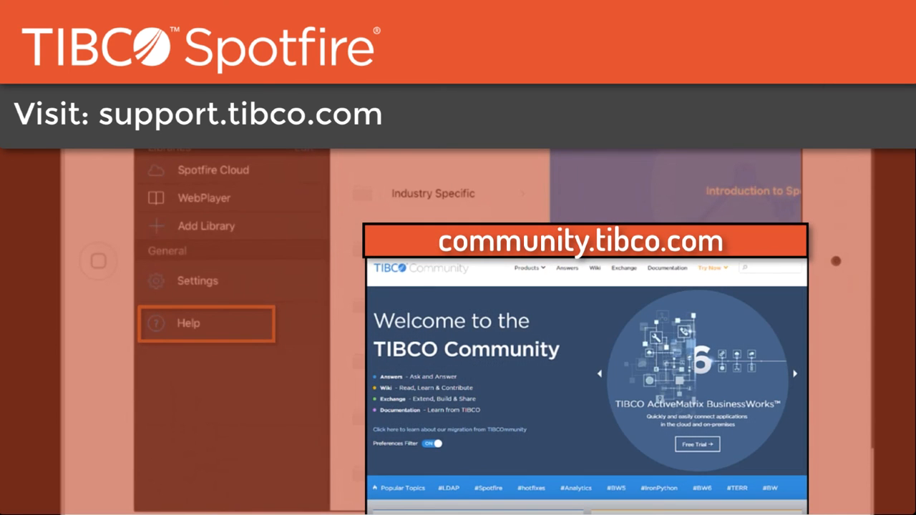